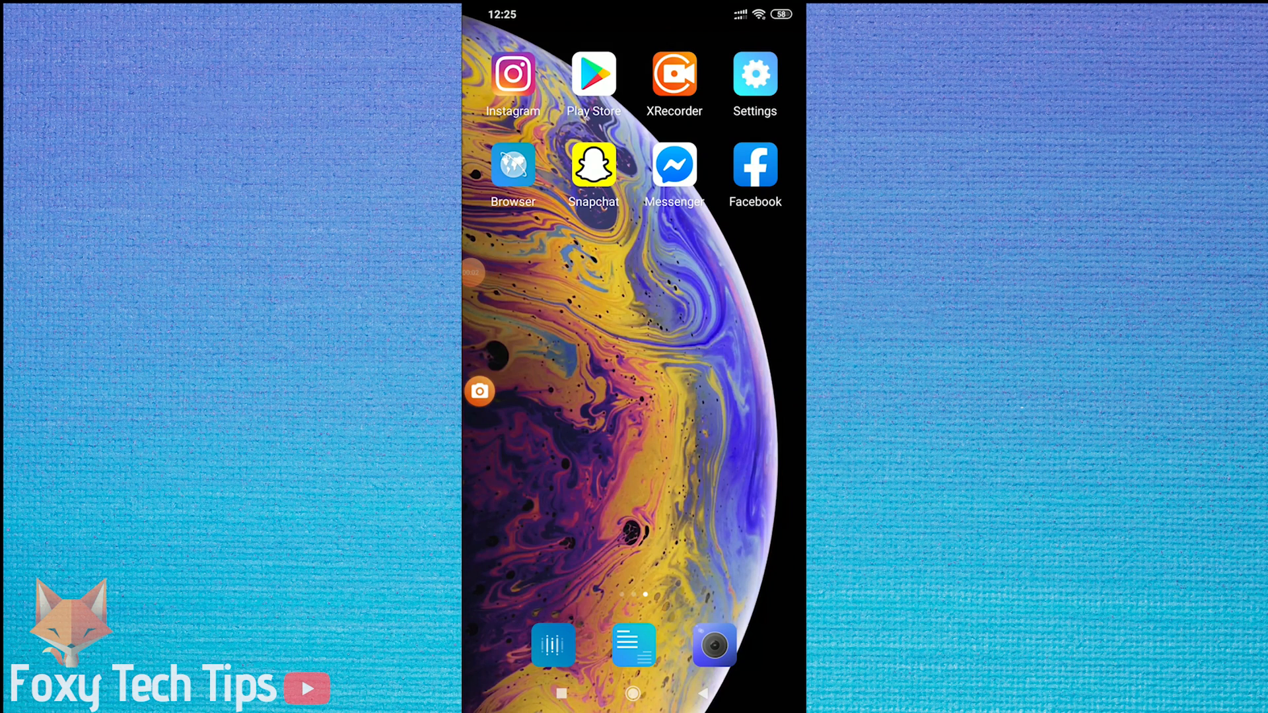
Step: Launch Messenger and open the Me profile and settings page from Chats
click(674, 164)
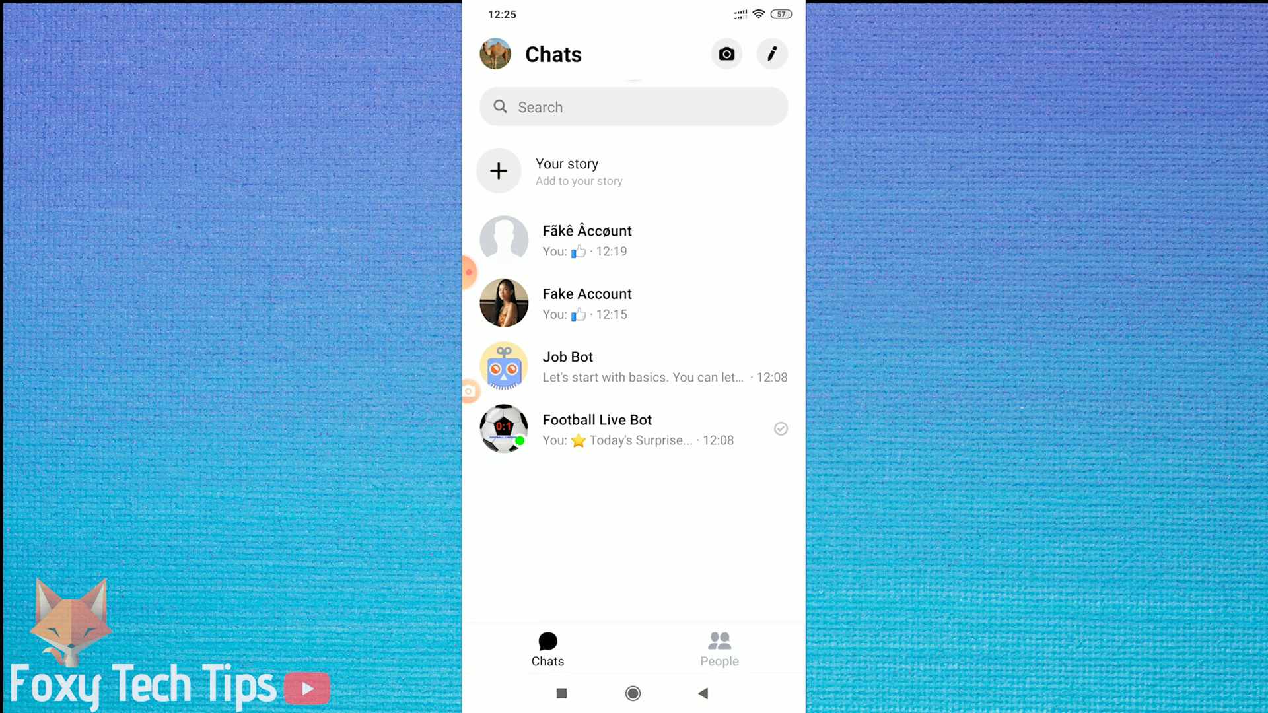
click(496, 54)
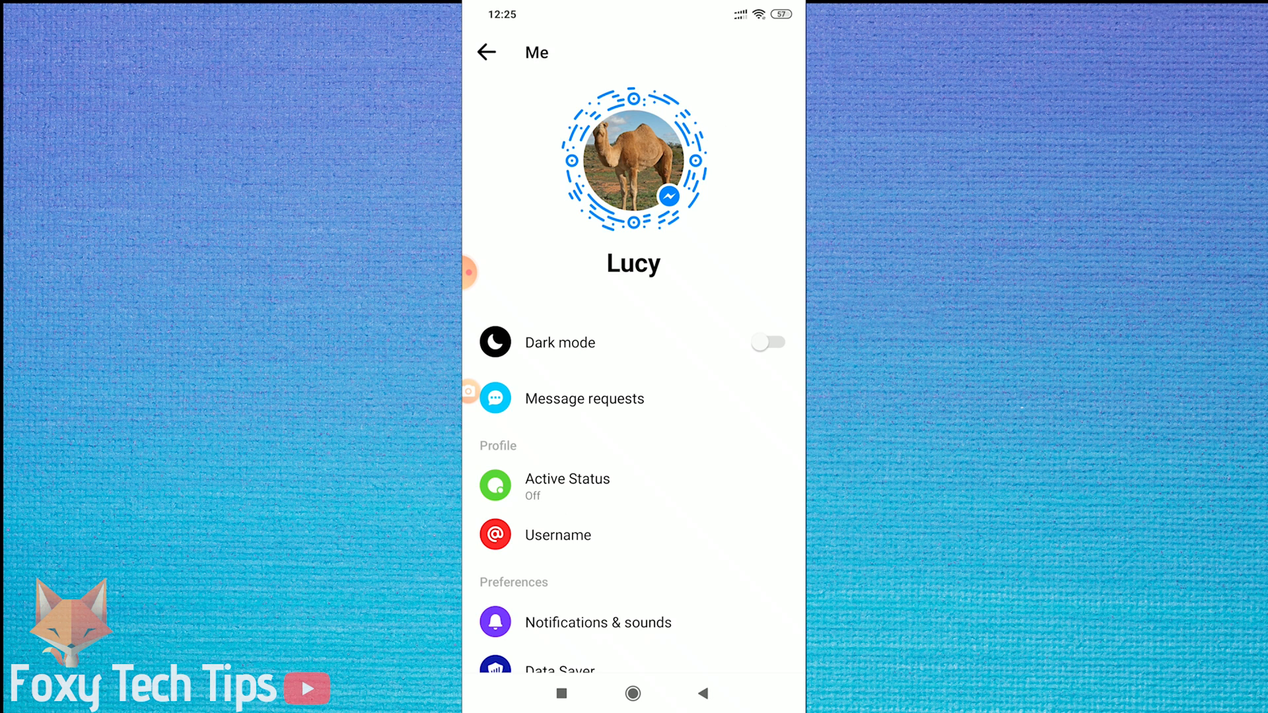
Step: Scroll down the Me page and tap the Chat heads toggle to bring up its permission prompt
scroll(down, 3)
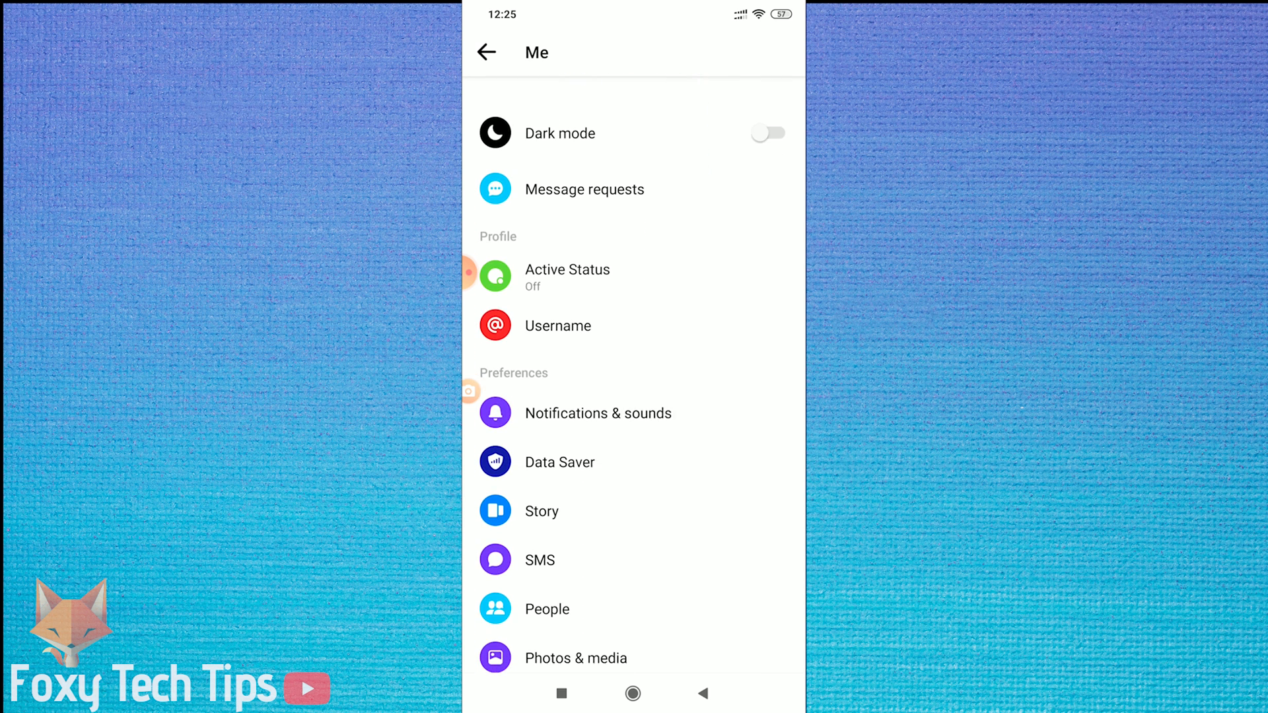
scroll(down, 3)
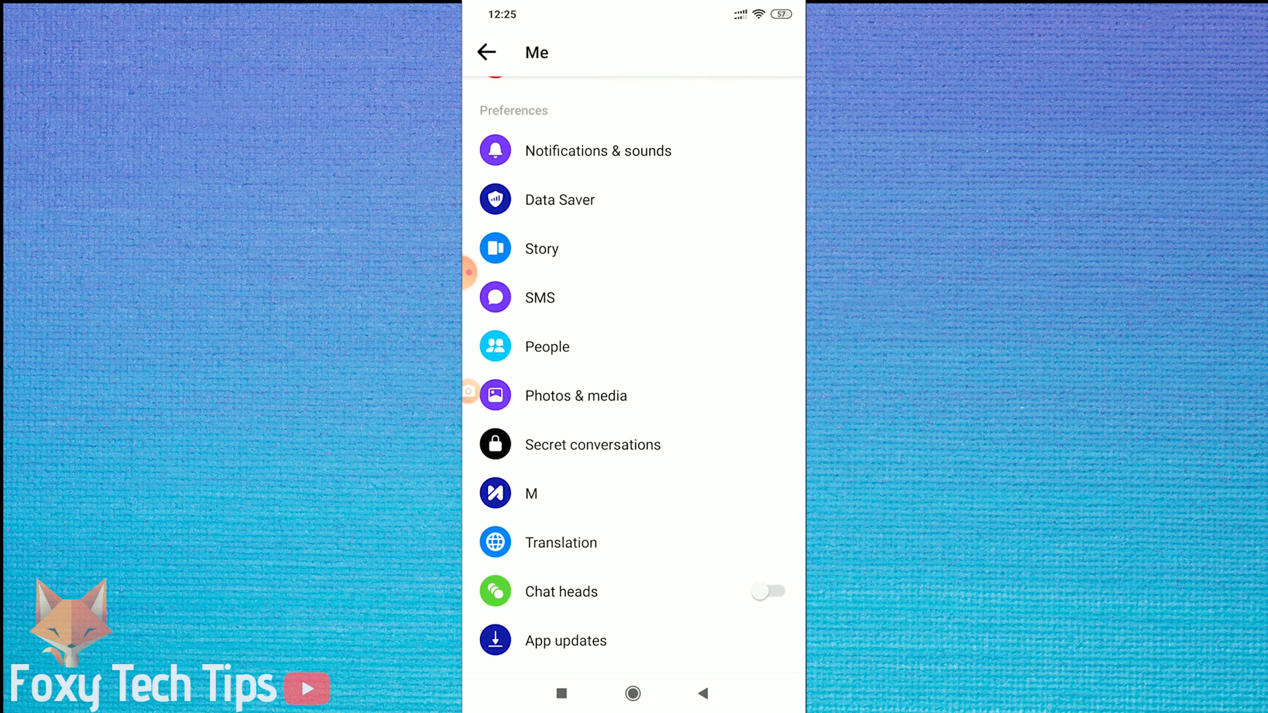
scroll(down, 3)
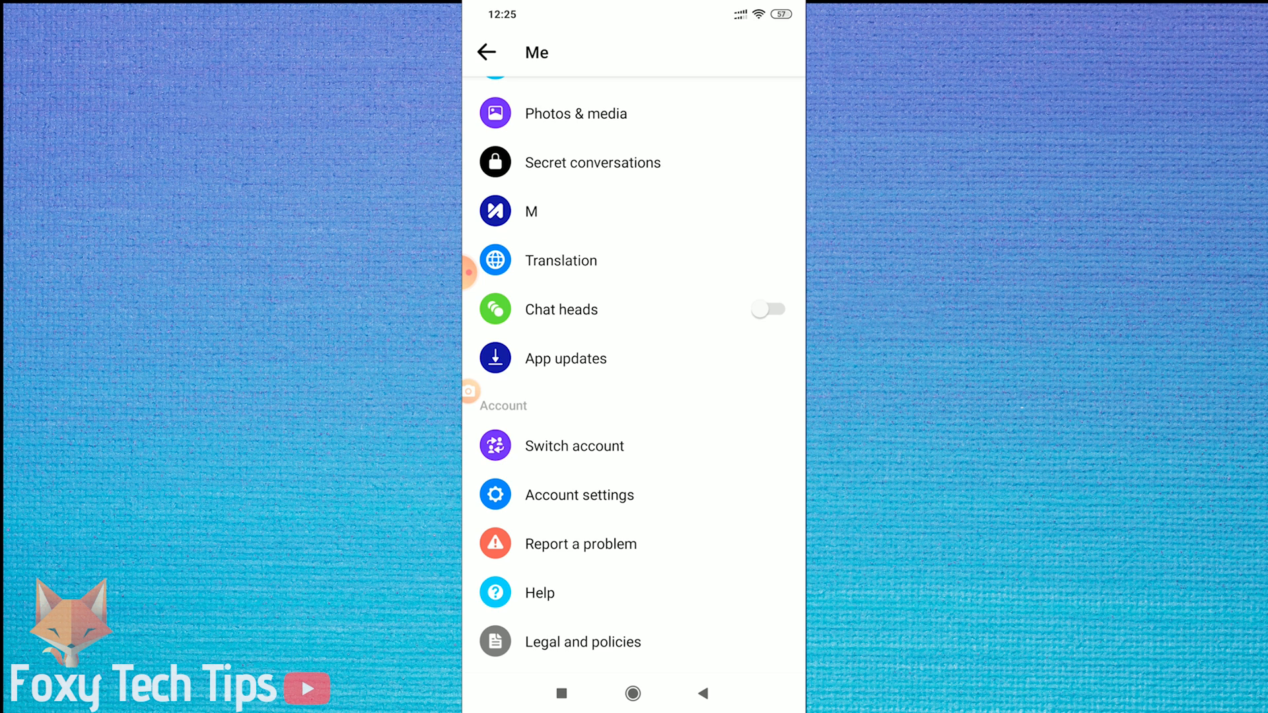
click(769, 309)
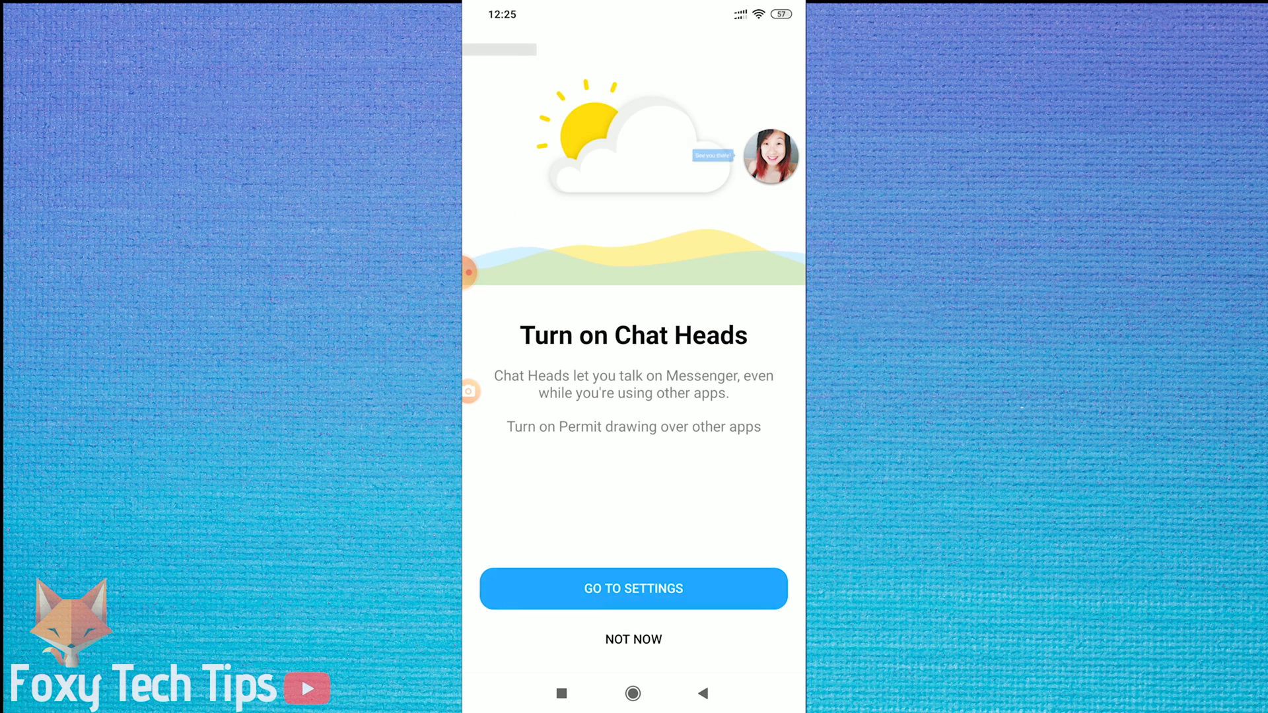
Step: Grant Messenger the 'Allow display over other apps' permission in Android settings
click(633, 589)
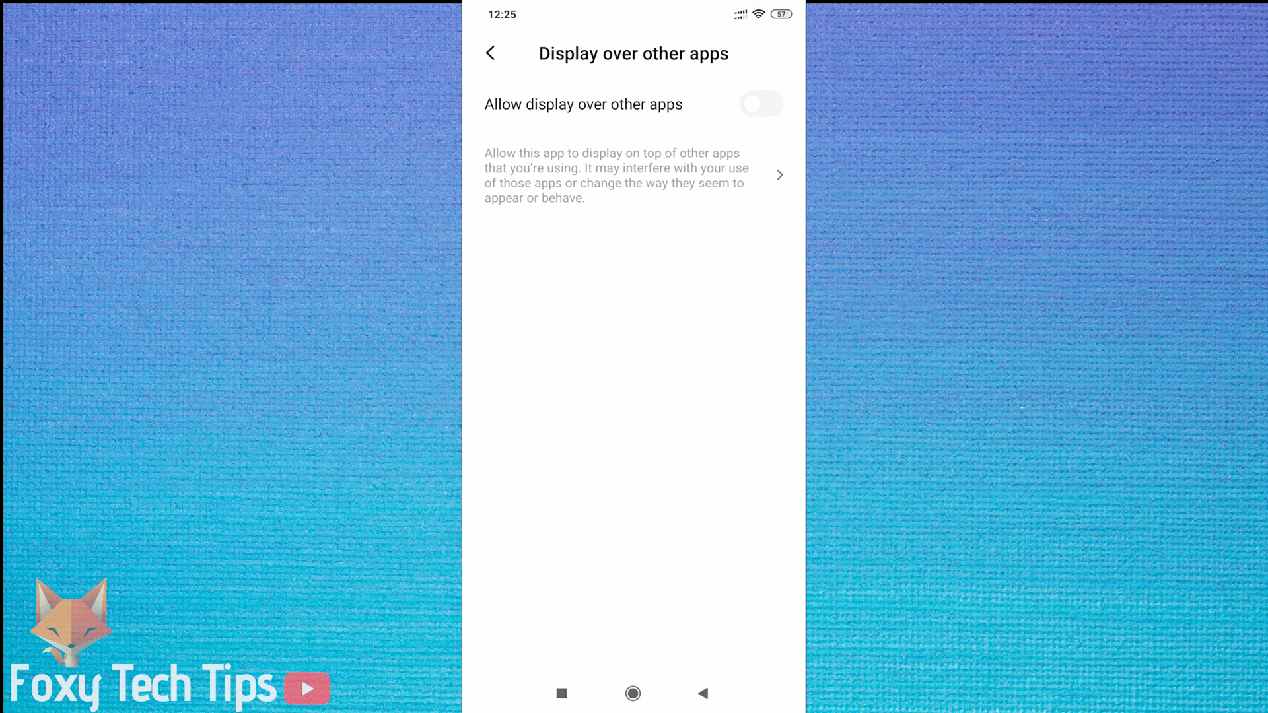
click(761, 104)
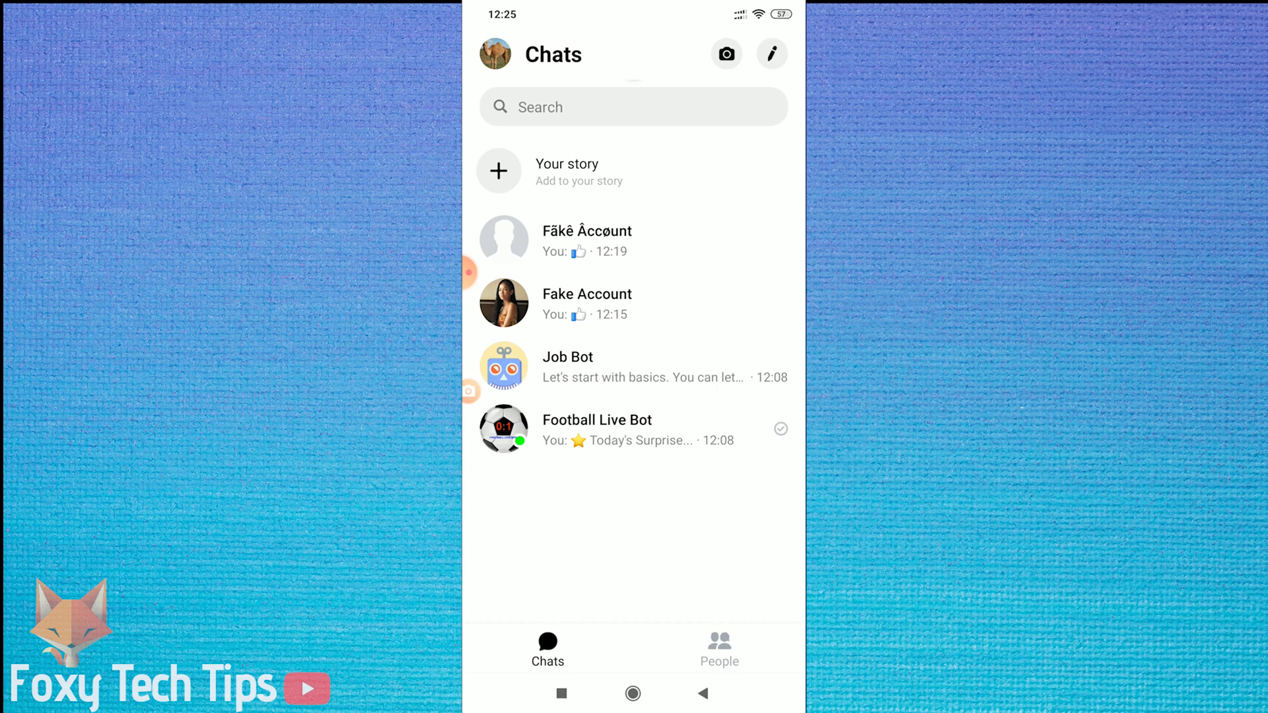
Step: Dismiss the conversation quick actions, return to the Me page, and switch Chat heads on
click(497, 53)
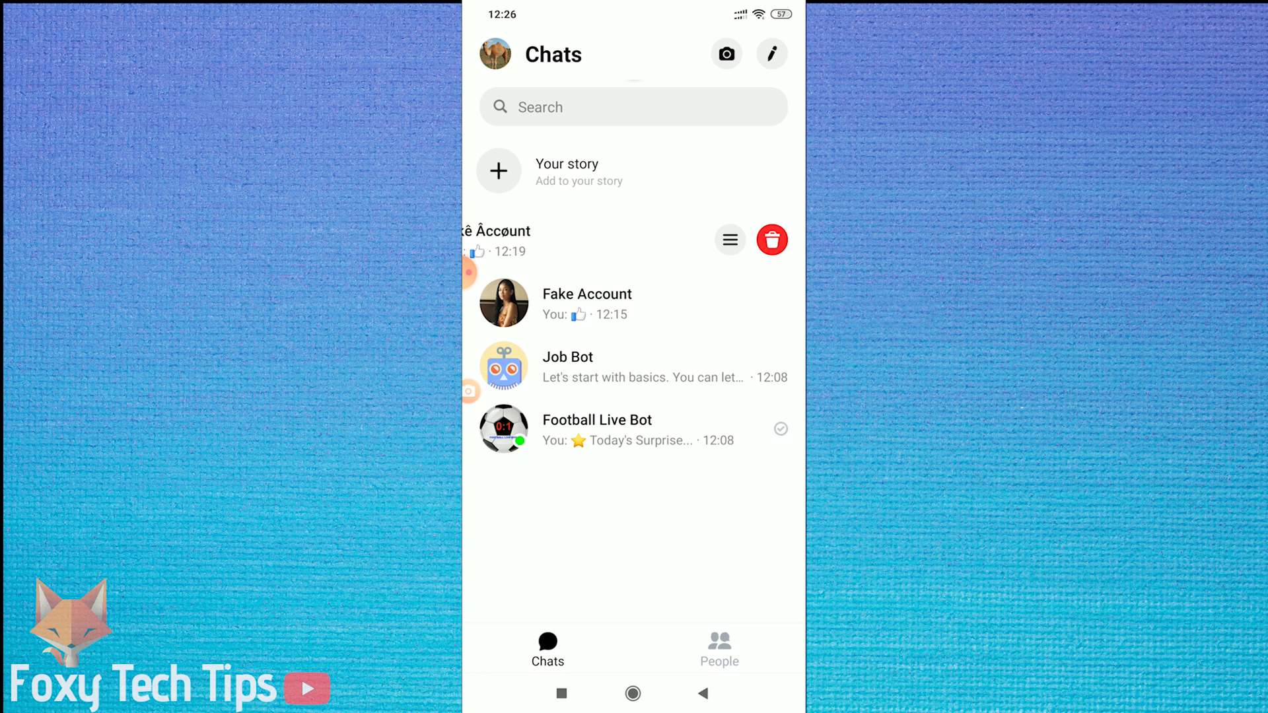
click(729, 240)
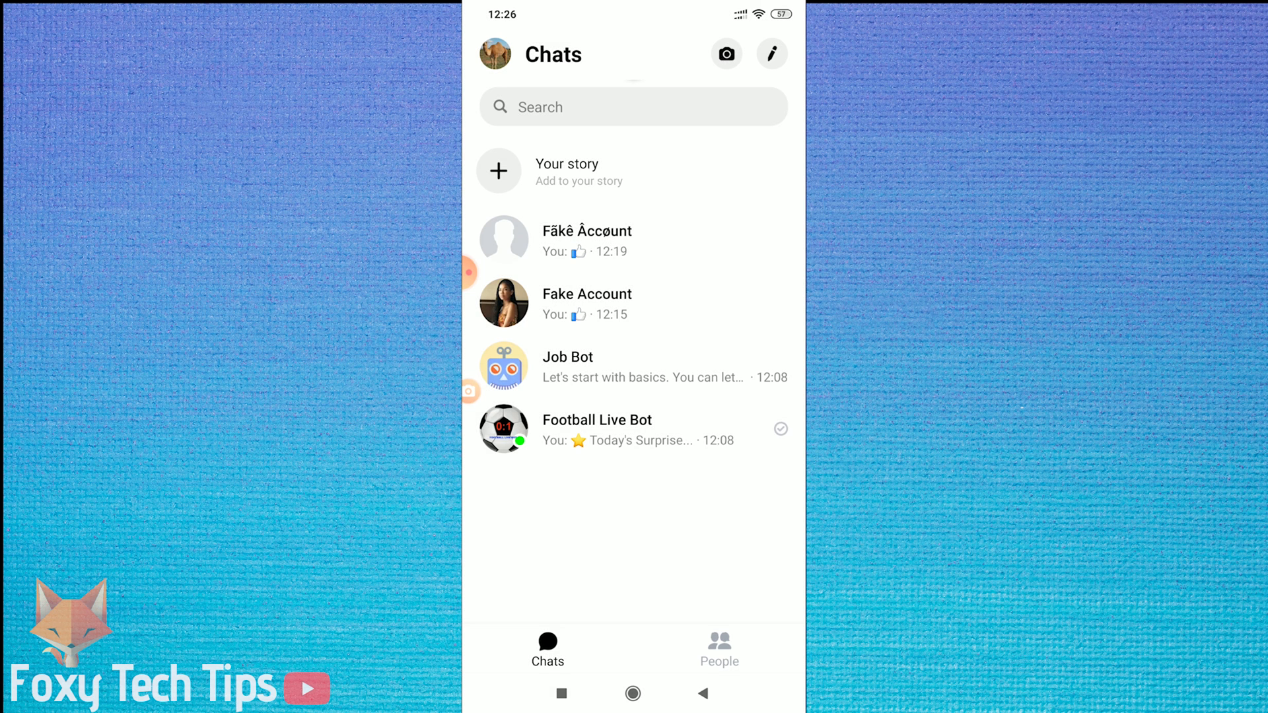
click(498, 54)
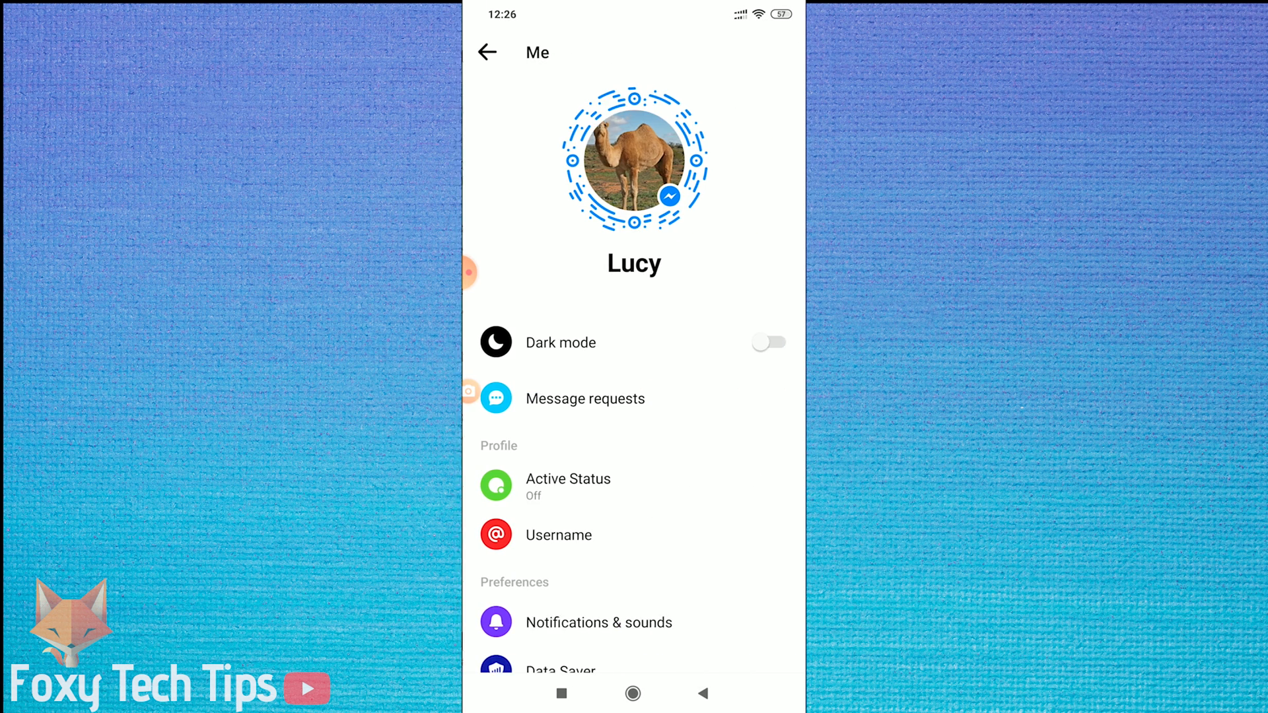
scroll(down, 3)
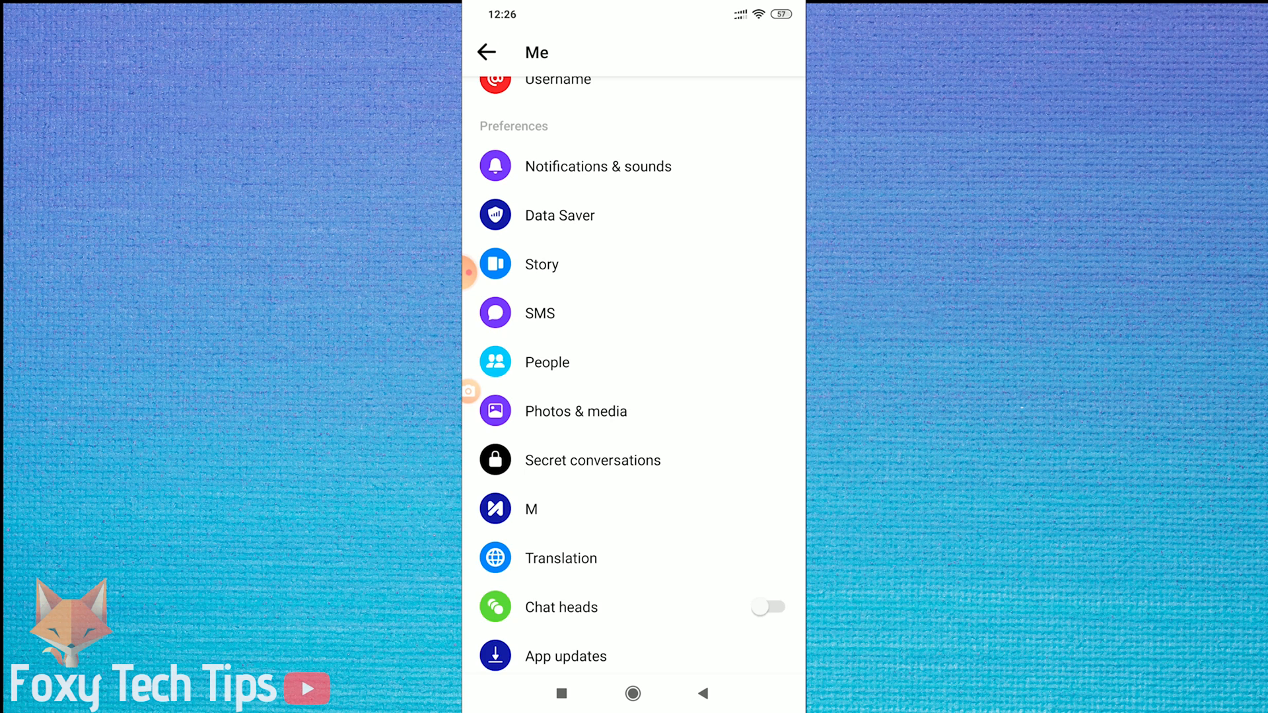
click(488, 51)
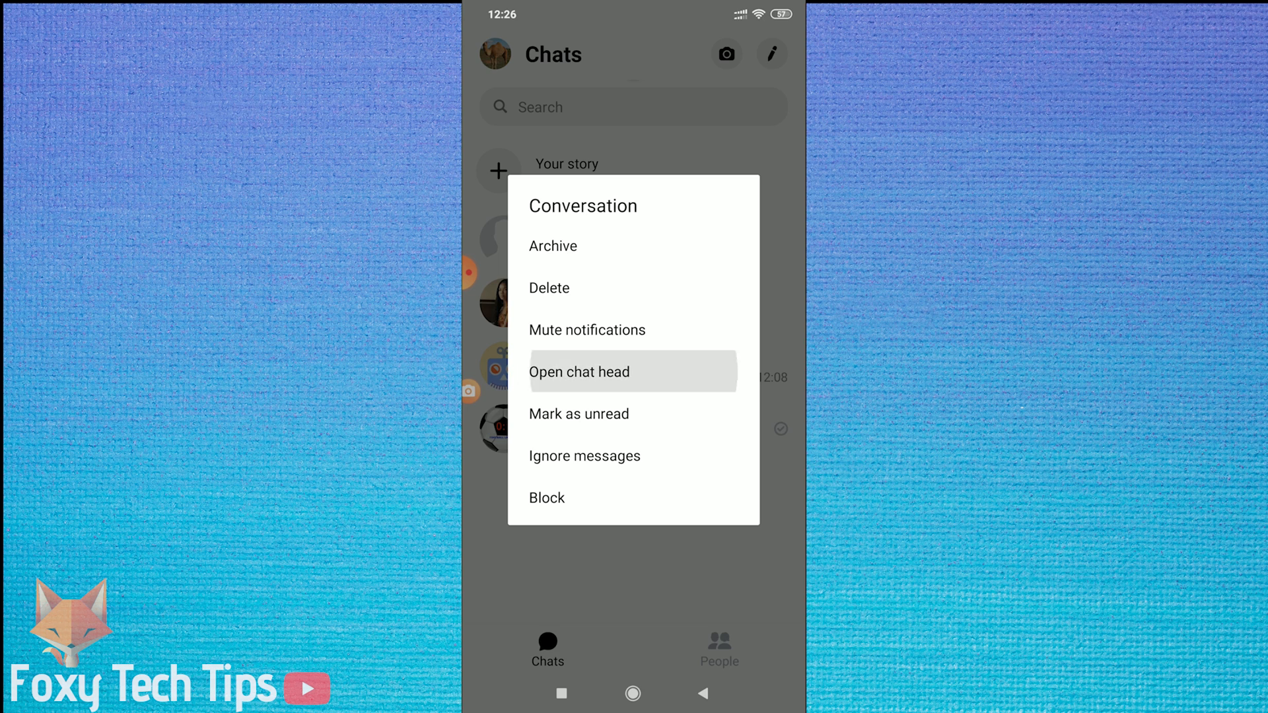
Step: Choose 'Open chat head' from the Conversation menu to float the chat
click(579, 372)
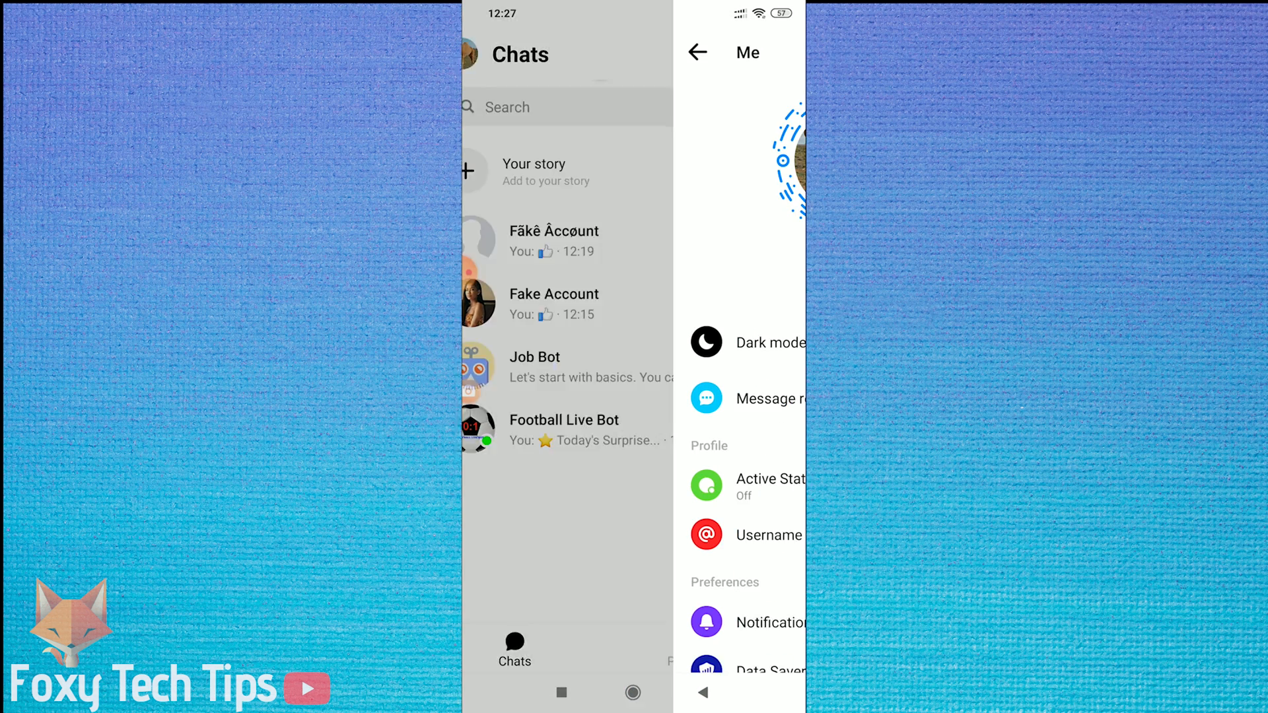
Step: Scroll down the Me page and switch the Chat heads toggle off
scroll(down, 3)
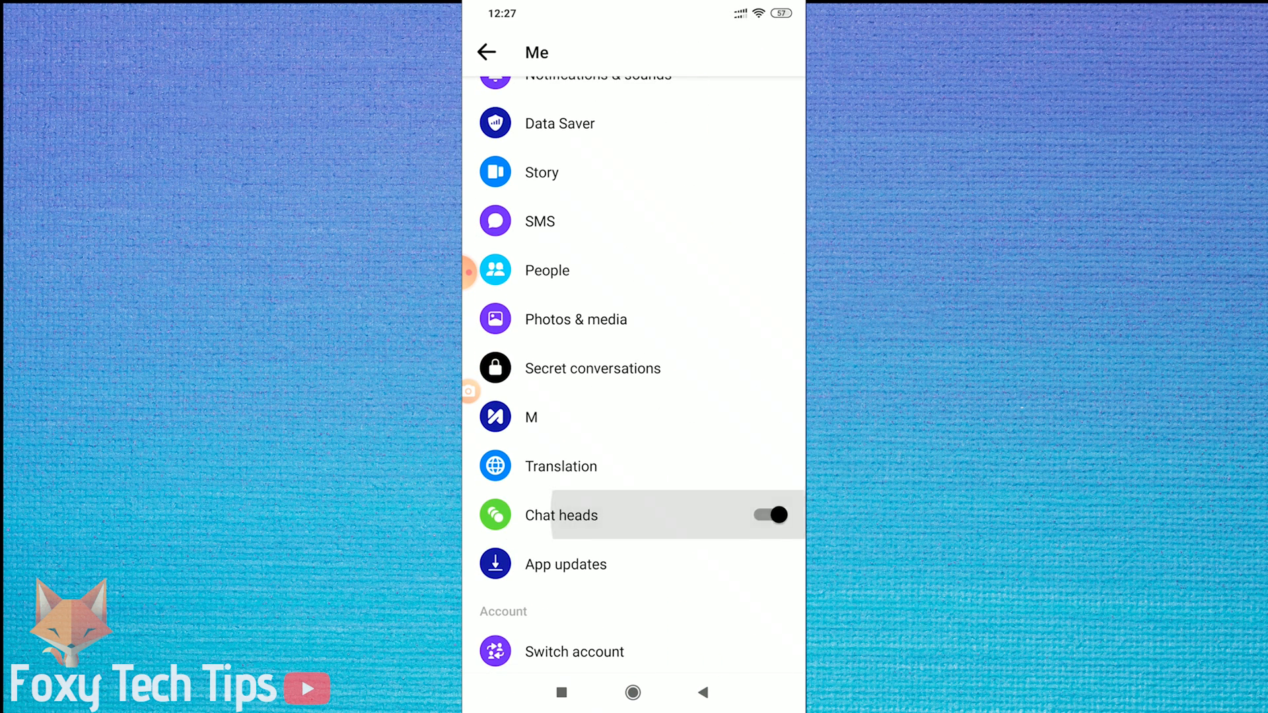
click(767, 515)
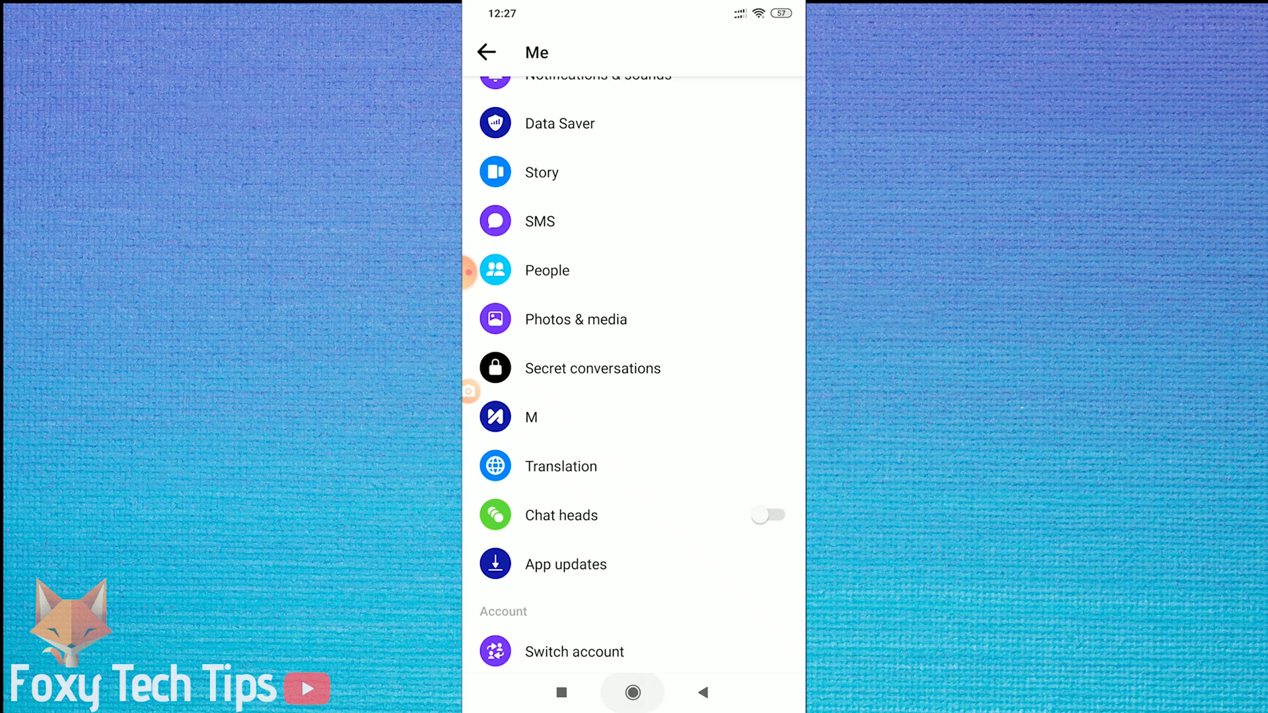